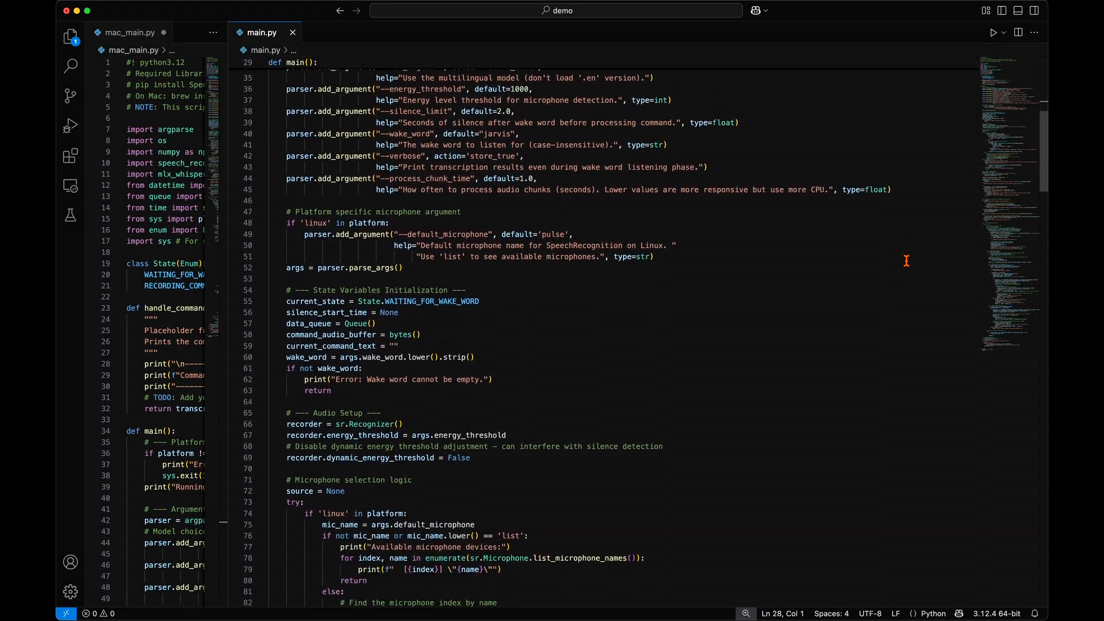
- Scroll through main.py's wake-word transcription code
scroll(down, 3)
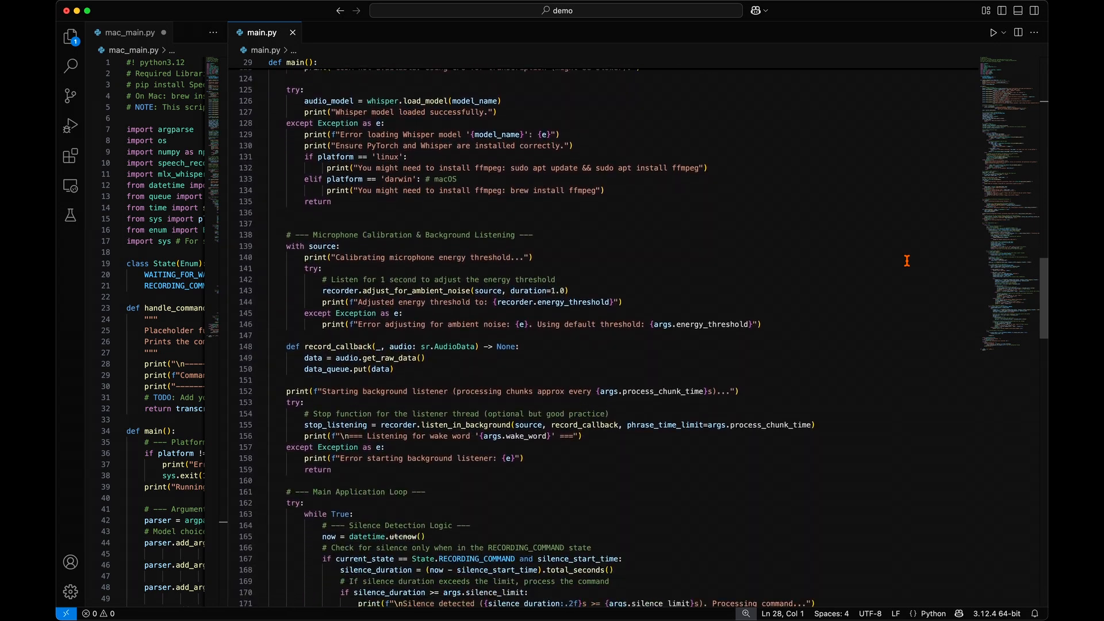
scroll(down, 3)
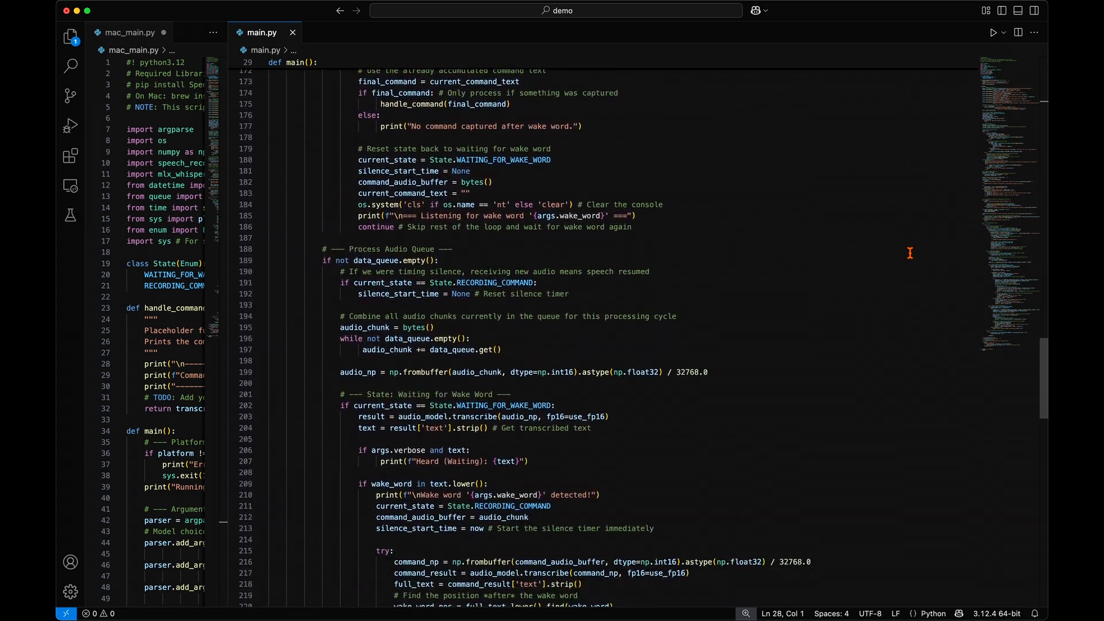
scroll(down, 3)
text(tes)
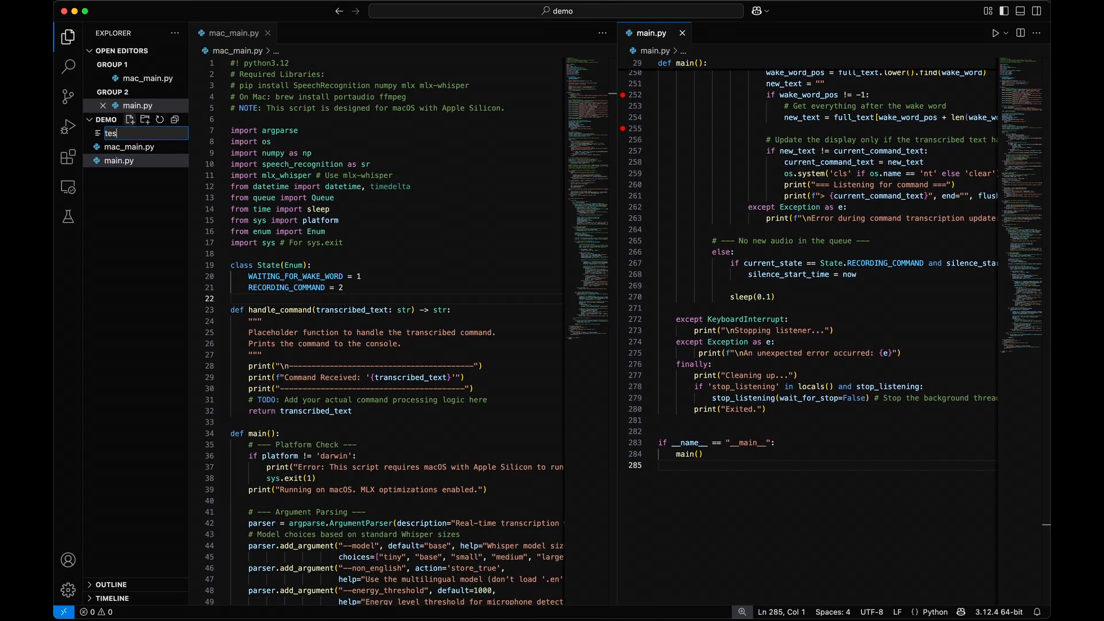
- Name the new file mac_test.py and save the MLX Gemma streaming test script
key(Enter)
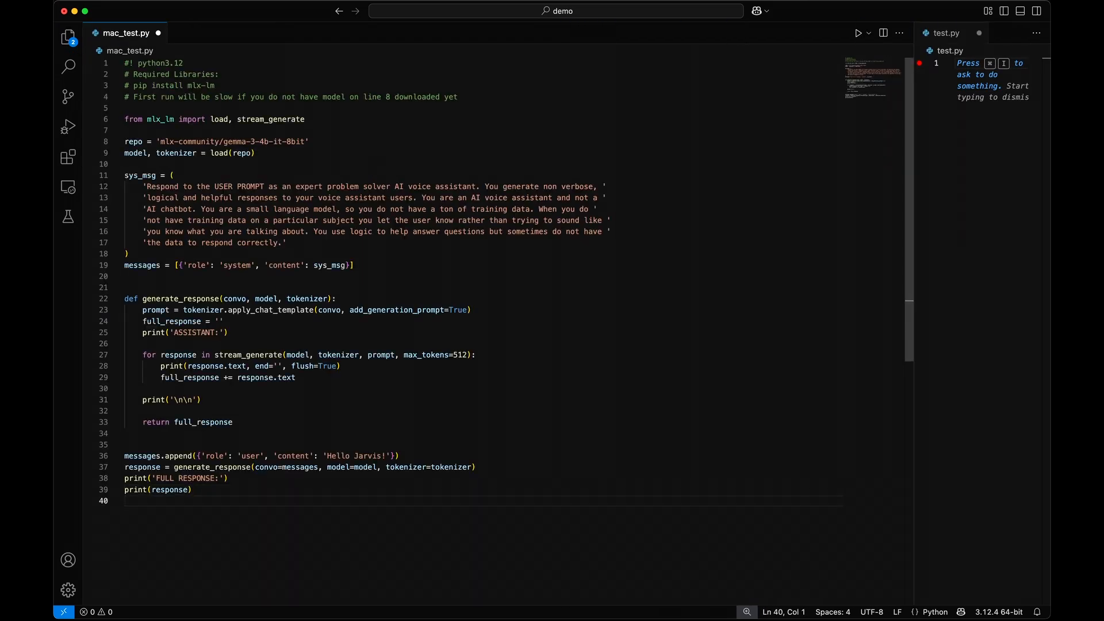
key(cmd+s)
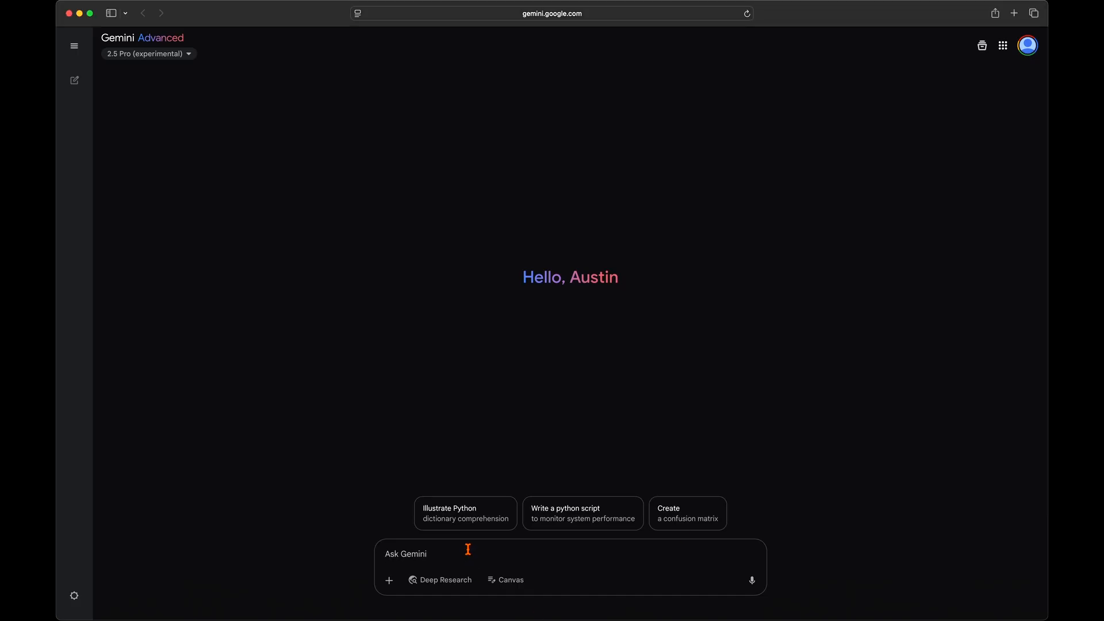
- Ask Gemini to merge both scripts, then read through the combined voice-assistant code
click(389, 581)
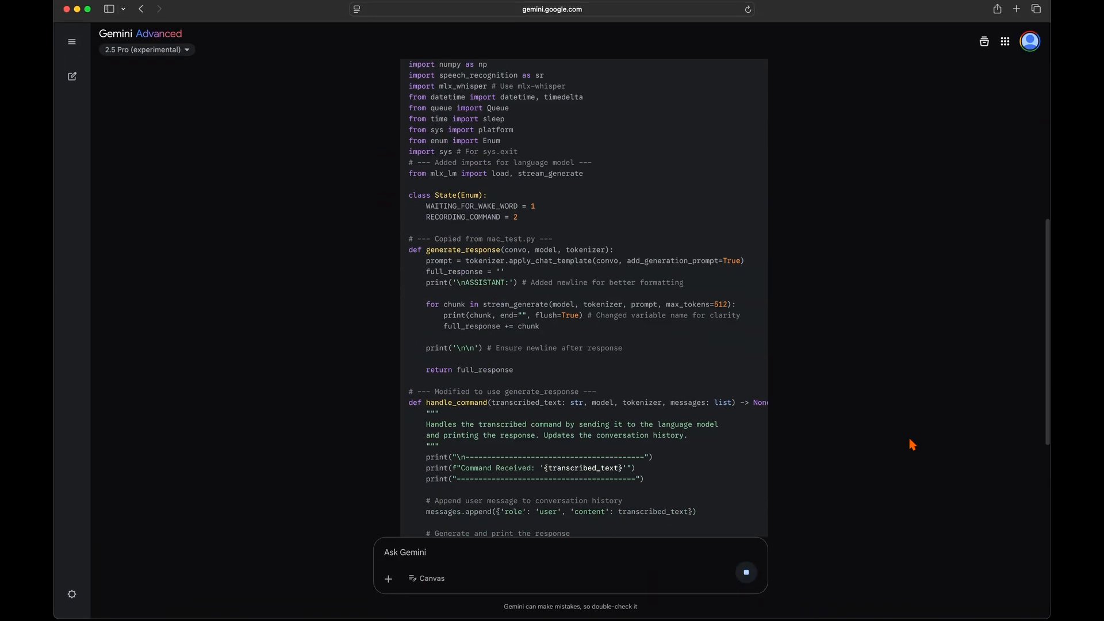
scroll(down, 3)
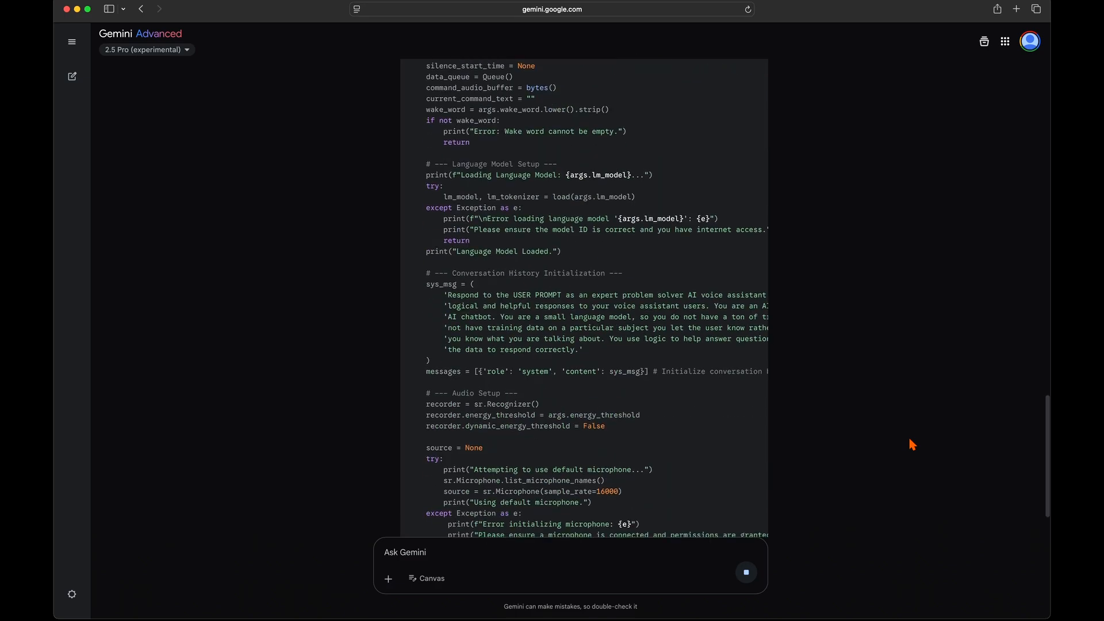
scroll(down, 3)
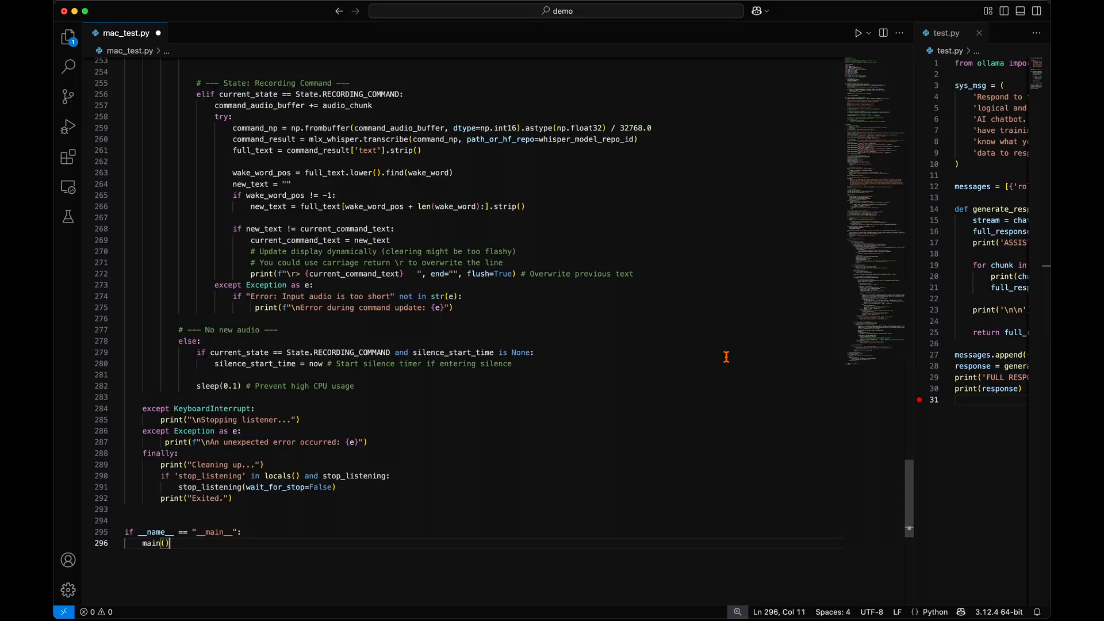
- Add generate_response to mac_main.py and make handle_command send transcribed text to the model
click(857, 32)
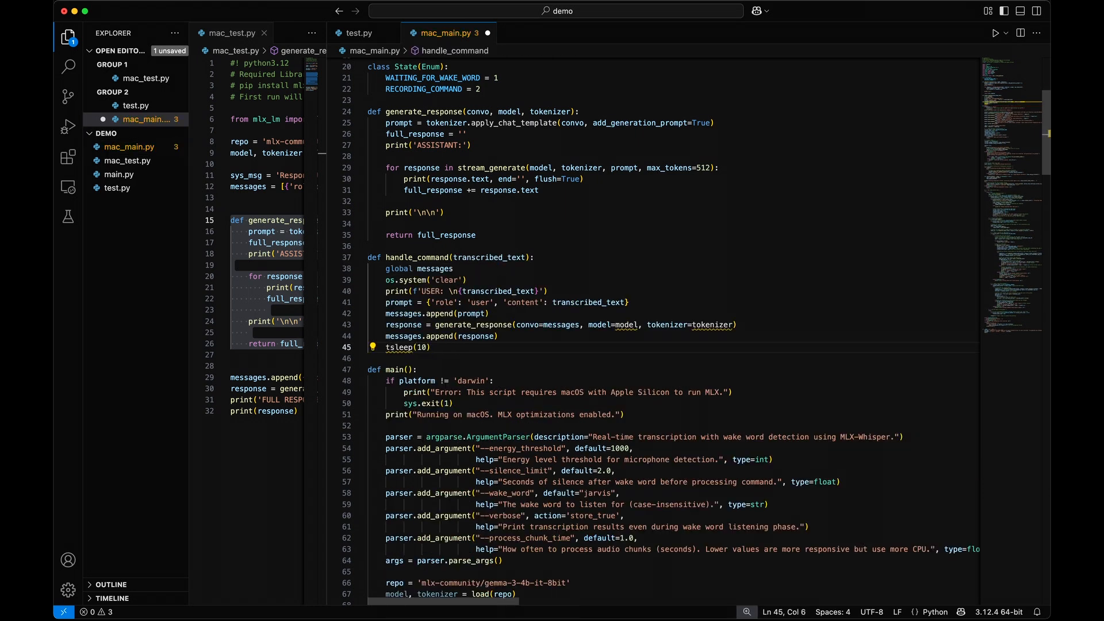
- Pass model and tokenizer to handle_command and return {'role': 'assistant', 'content': full_response}
text(, model, tokenizer)
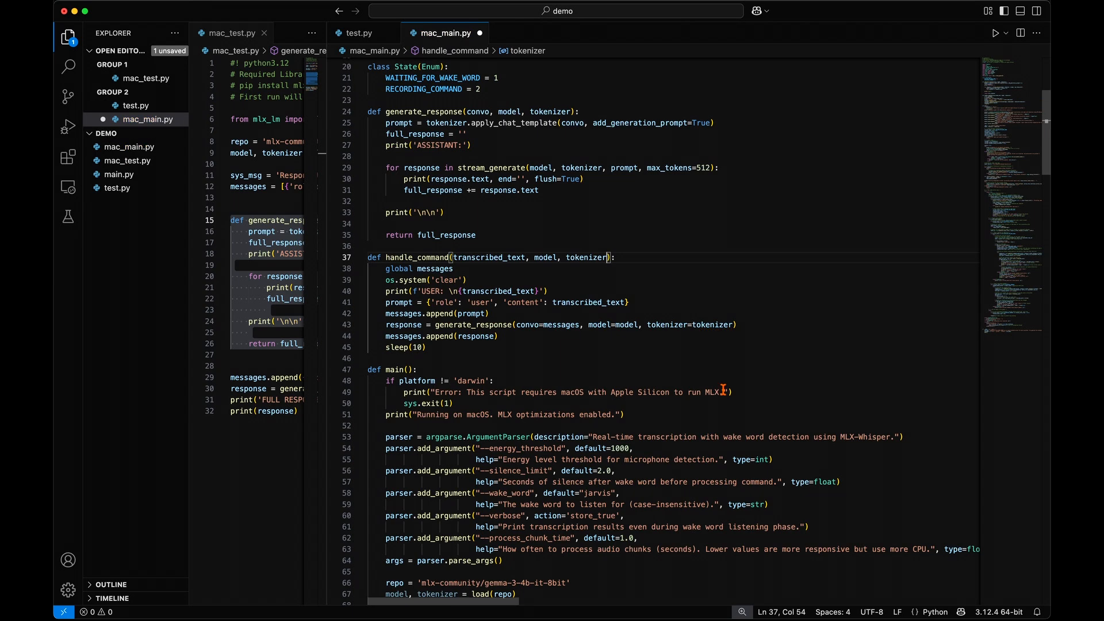
scroll(down, 3)
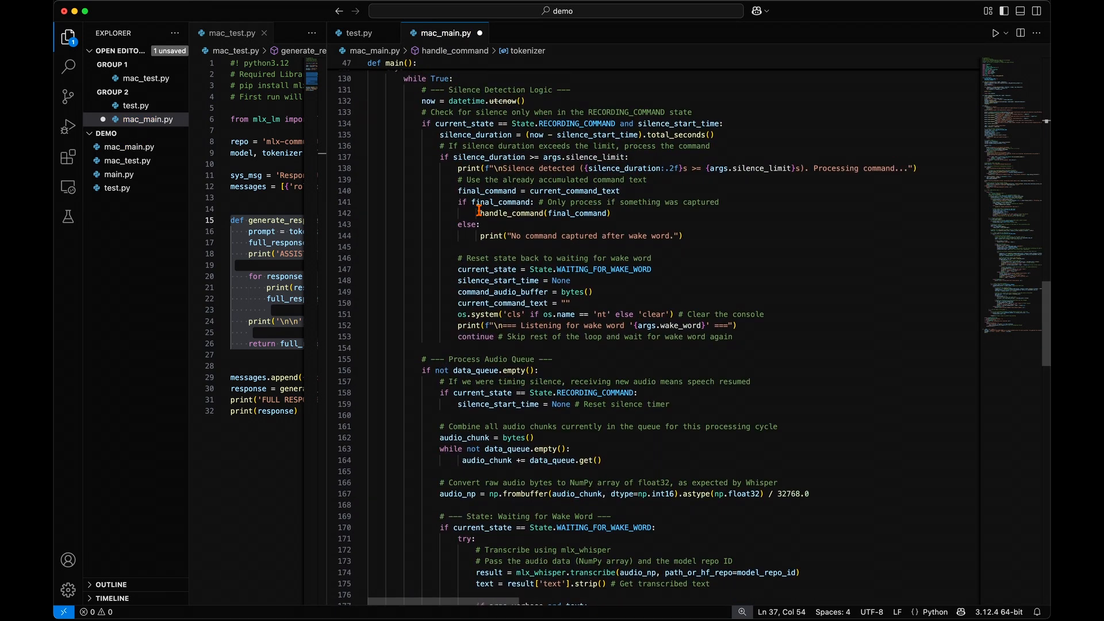
text(, m)
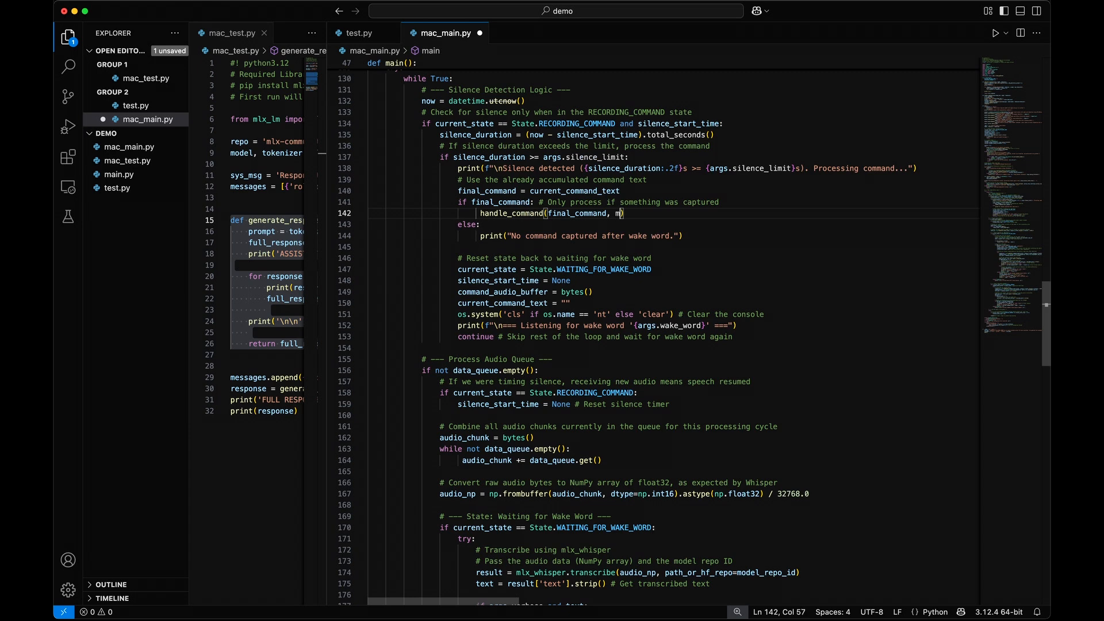
text(odel, tokenizer))
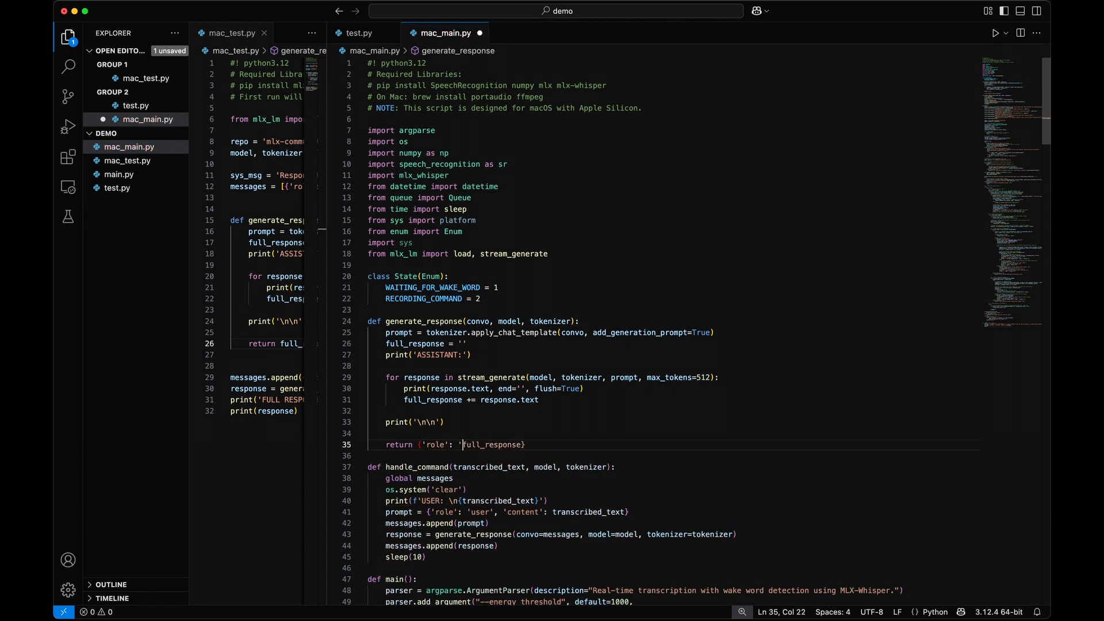
text(assistant', 'content':)
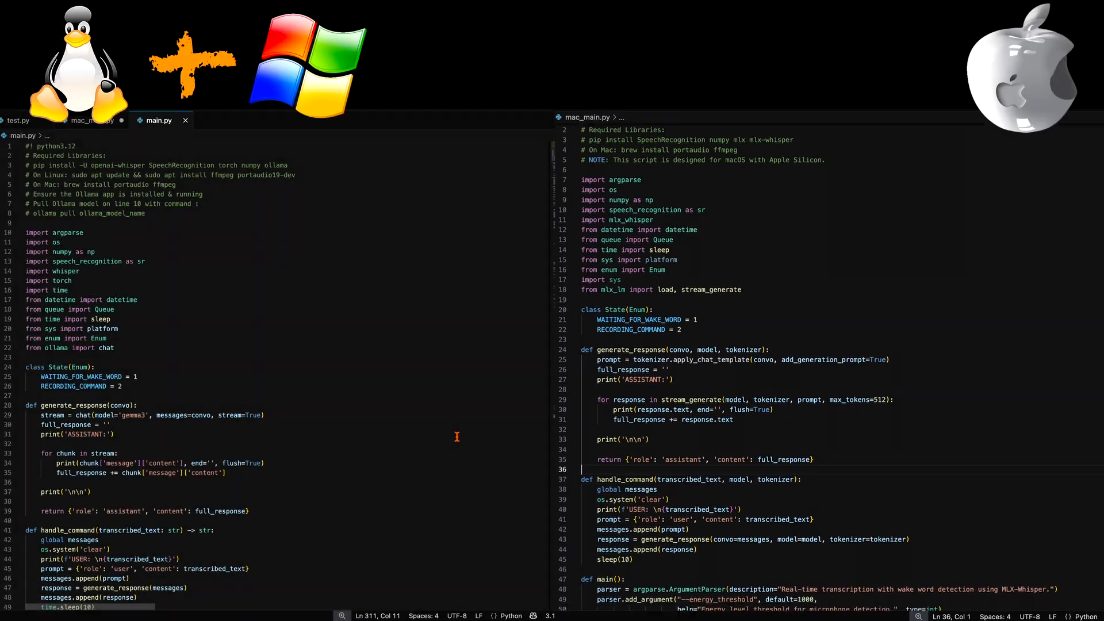
- Run mac_main.py so the terminal shows '=== Listening for command ==='
scroll(down, 3)
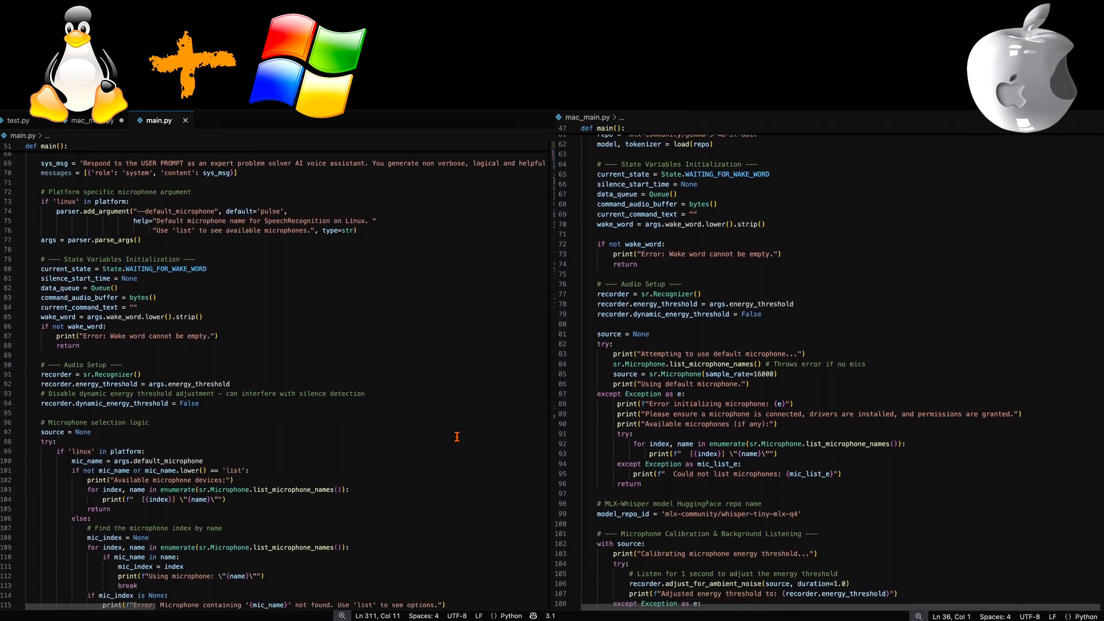
scroll(down, 3)
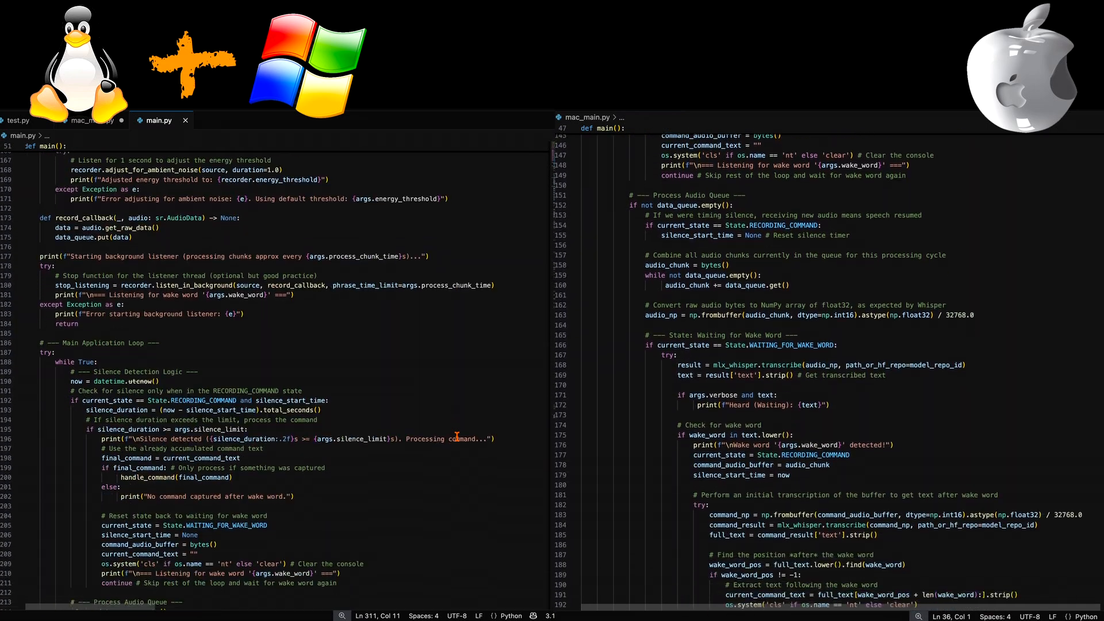
scroll(down, 3)
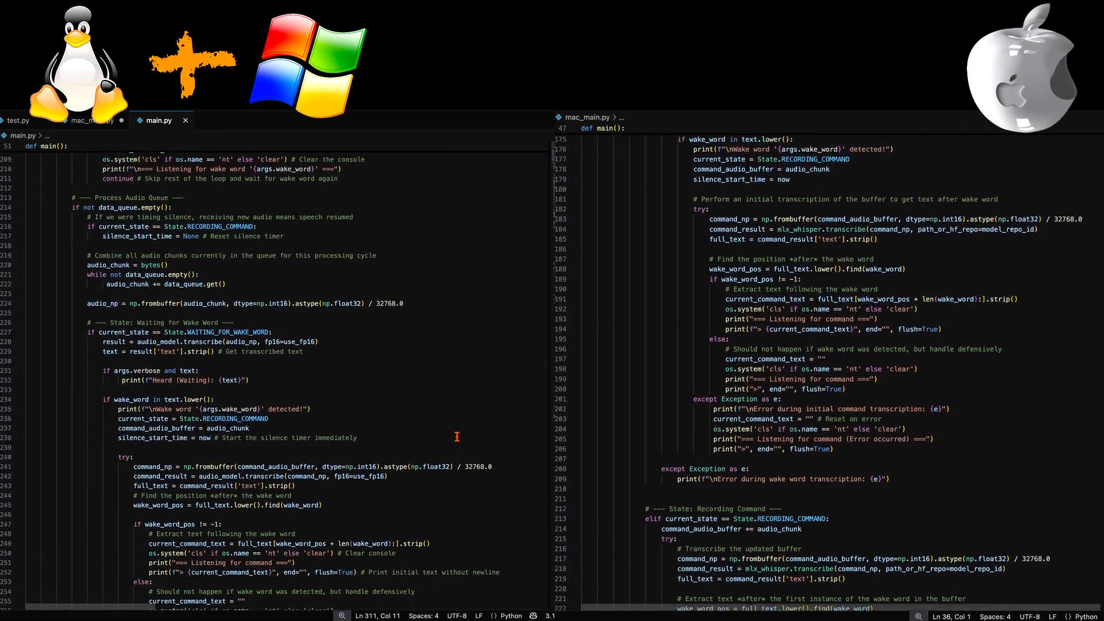
scroll(down, 3)
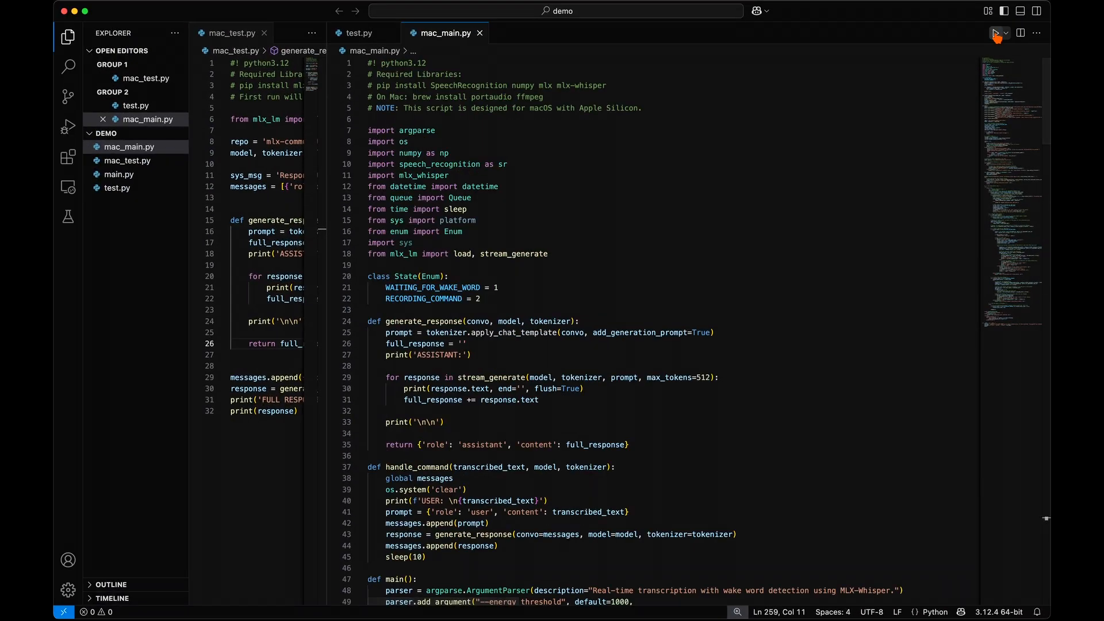
click(996, 32)
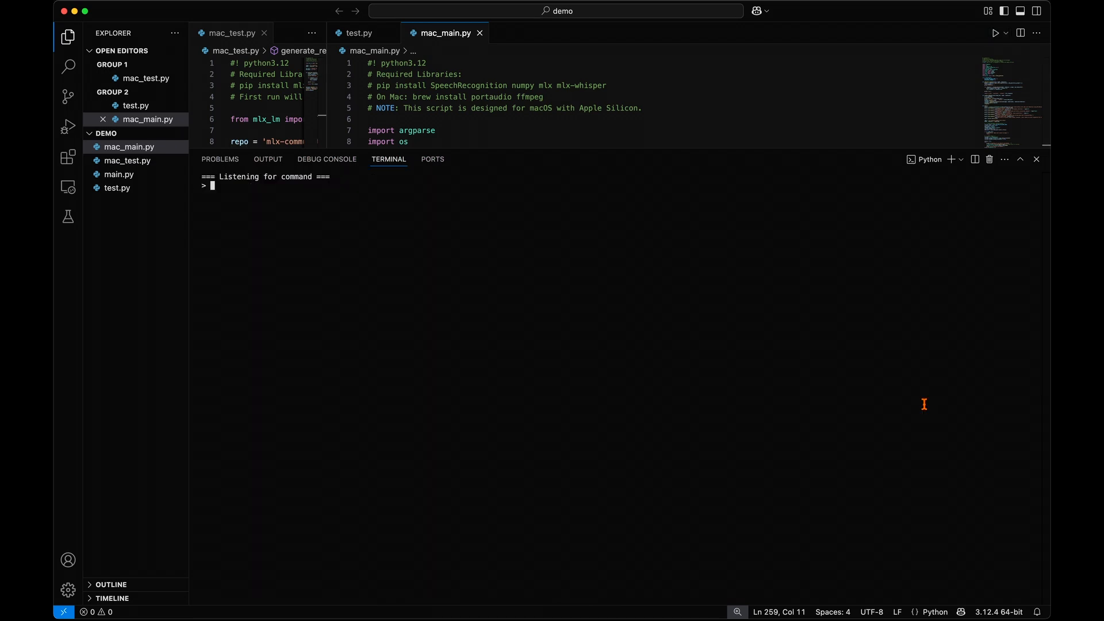